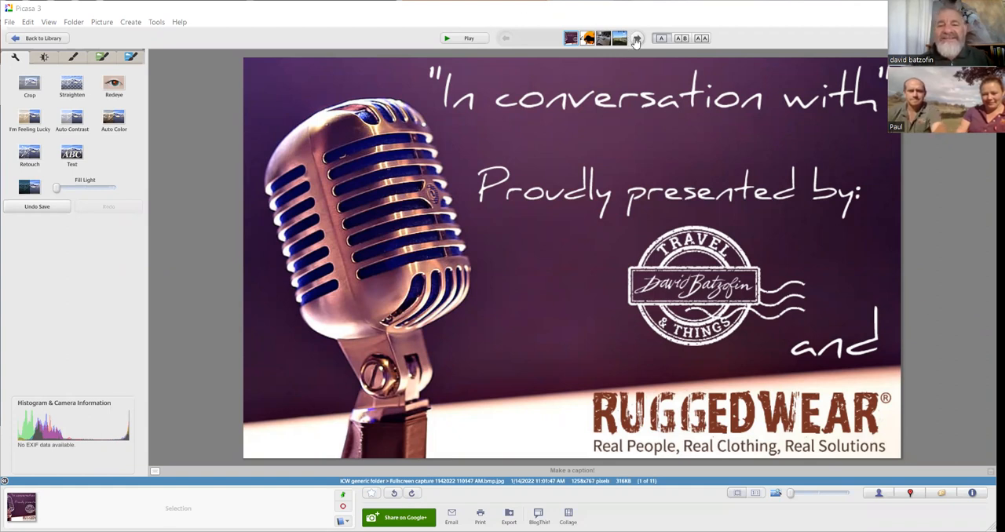
# Advance from the title slide to the next photo in the lodge album
pyautogui.click(634, 39)
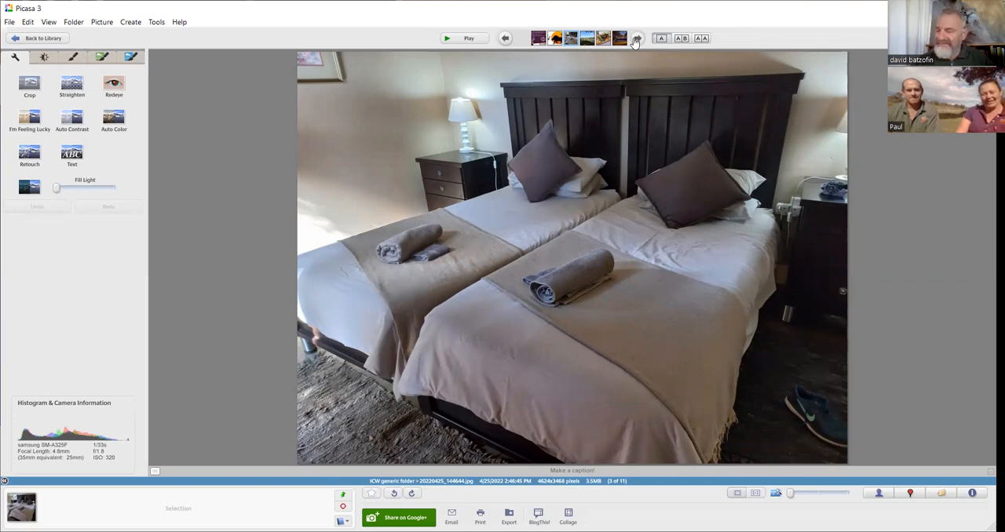
# Advance to the next photo, the river beyond the grassy lawn
pyautogui.click(636, 38)
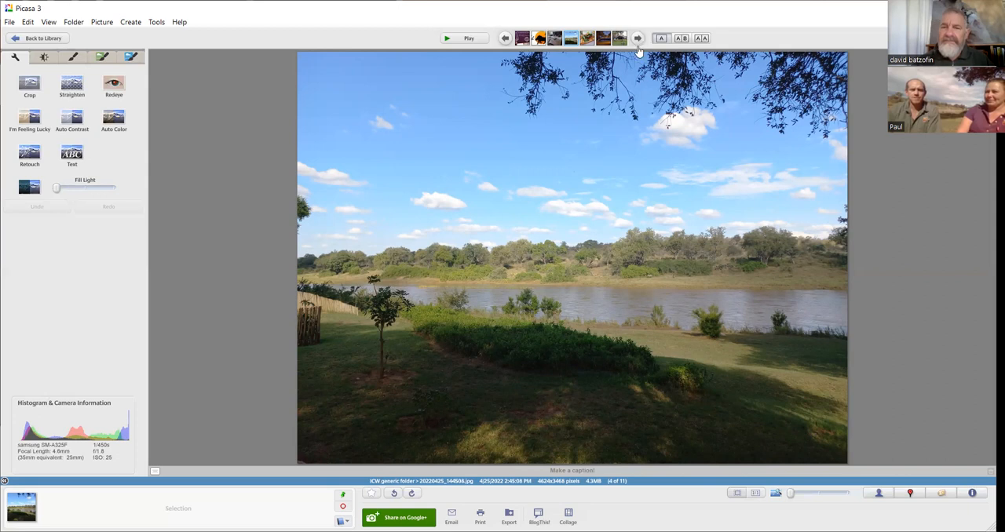
pyautogui.moveTo(637, 37)
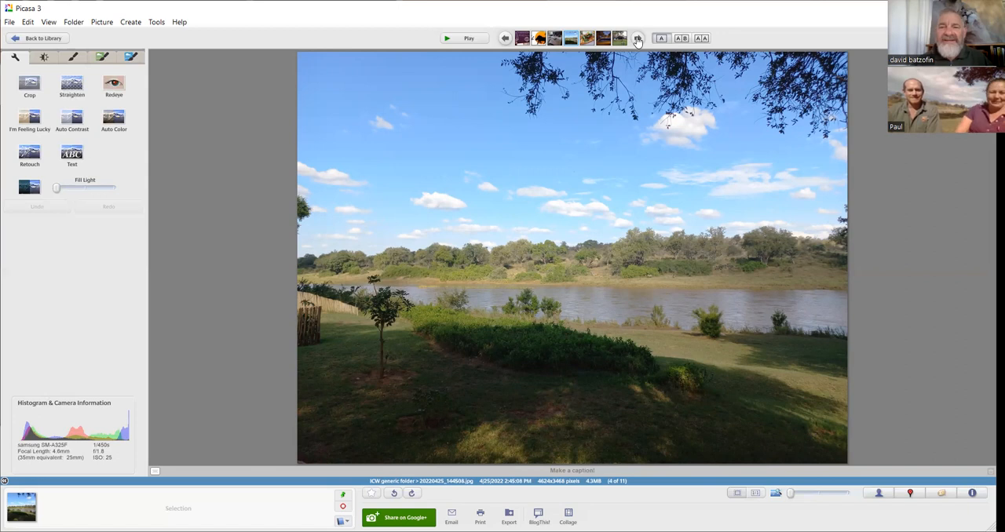
# Advance to the croissant breakfast photo with scrambled egg, bacon and parsley
pyautogui.click(638, 38)
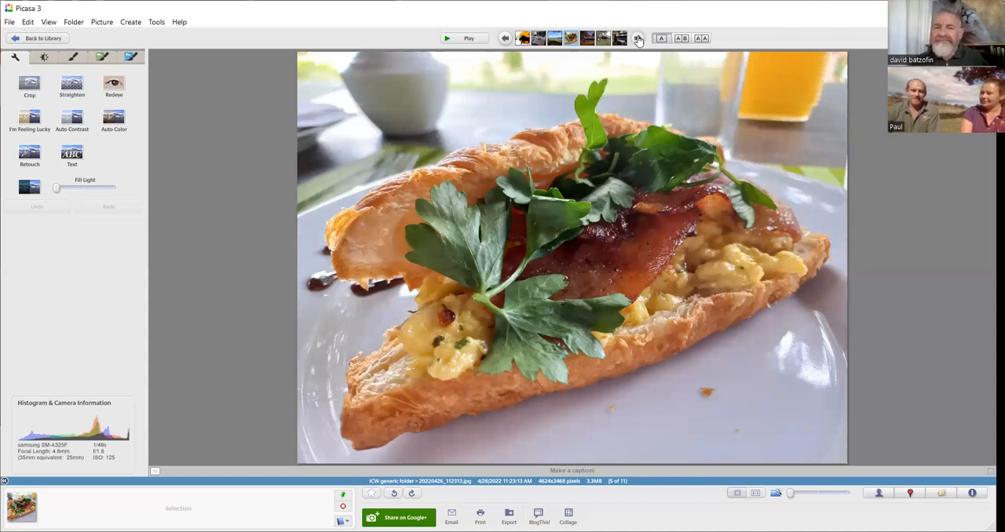
# Advance to the night shot of the floodlit tree beside the river
pyautogui.click(637, 38)
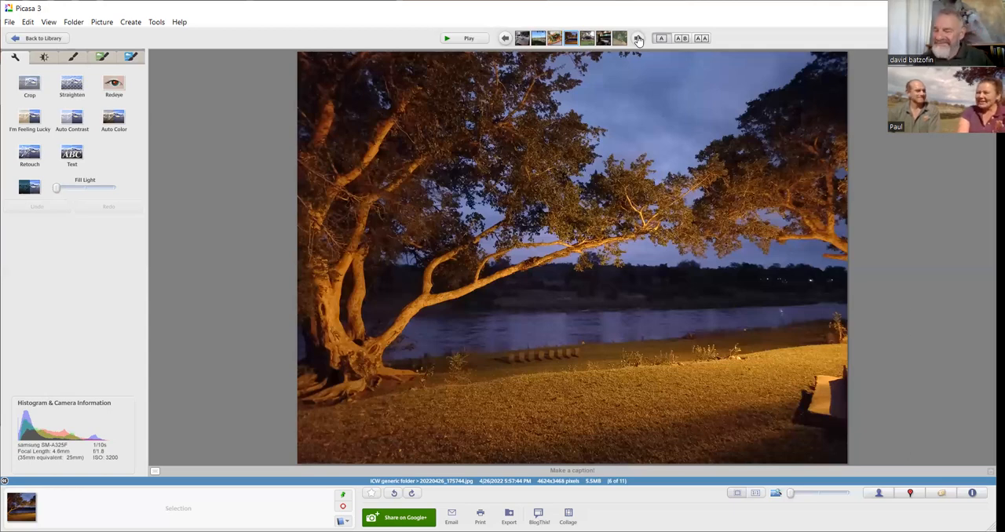
pyautogui.click(638, 39)
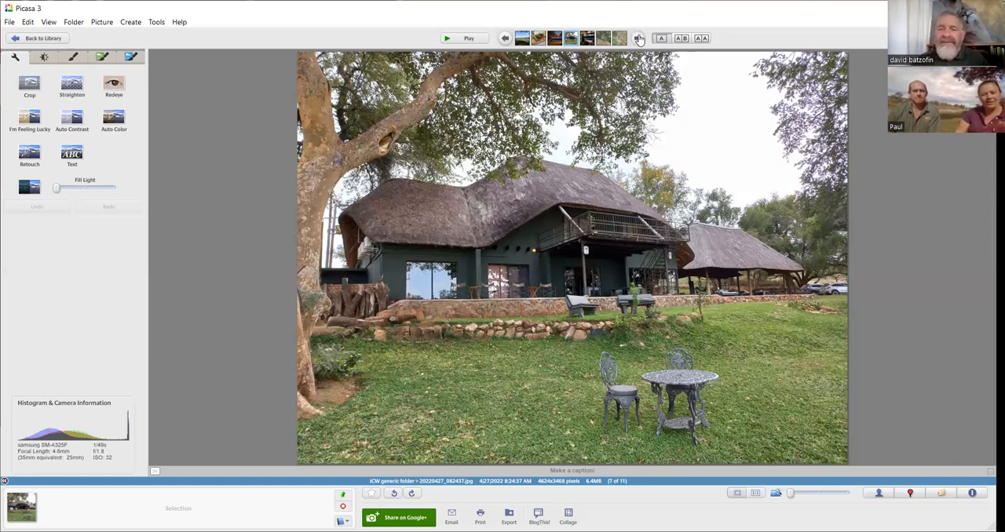
# Advance to the lodge kitchen photo with green cabinets and wooden table
pyautogui.click(638, 38)
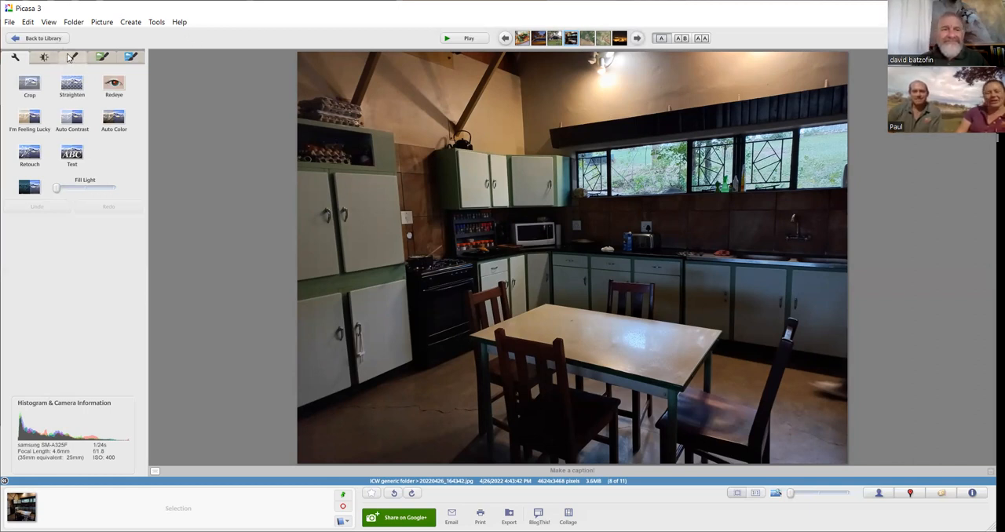
# Nudge the Fill Light slider slightly right to brighten the dim kitchen photo
pyautogui.click(45, 58)
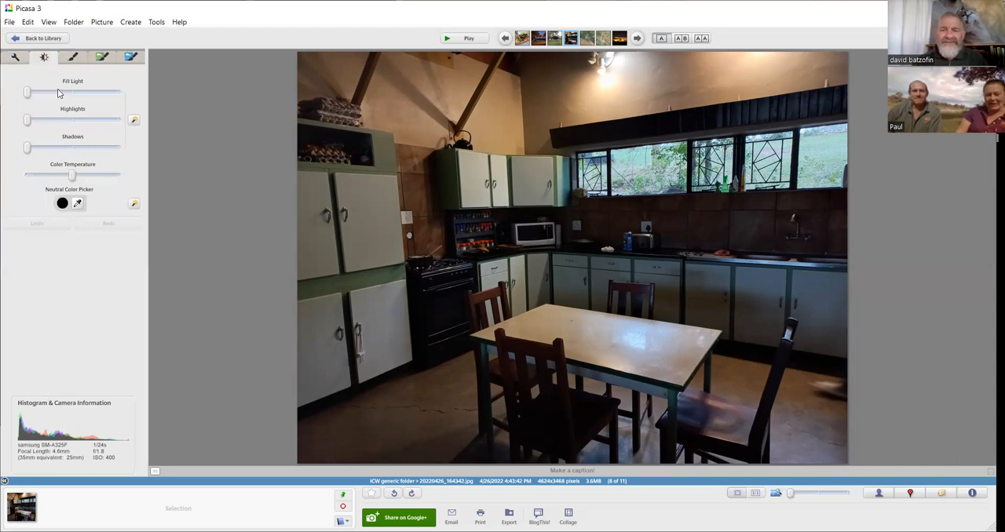
pyautogui.moveTo(28, 93); pyautogui.dragTo(56, 92)
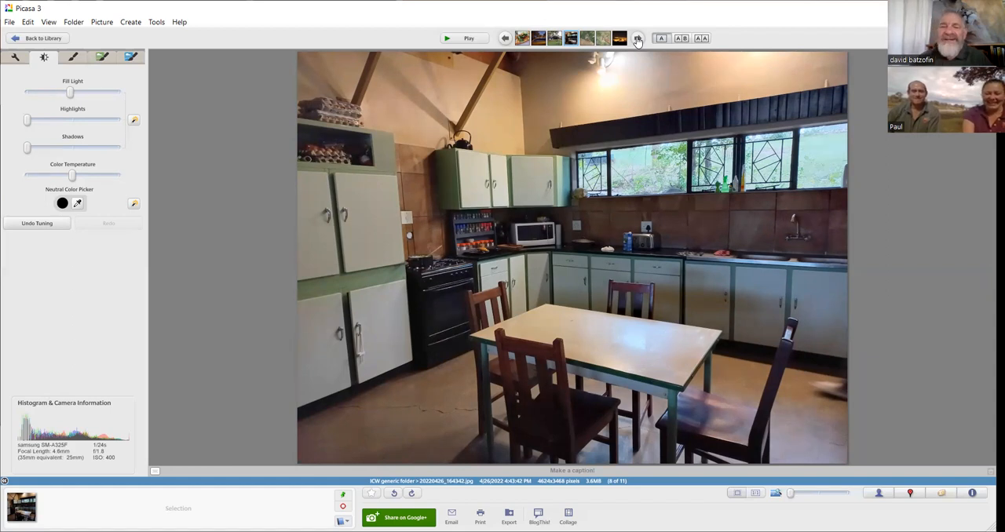
# Advance two photos, past the baboon on the fence to the giraffe close-up
pyautogui.click(637, 38)
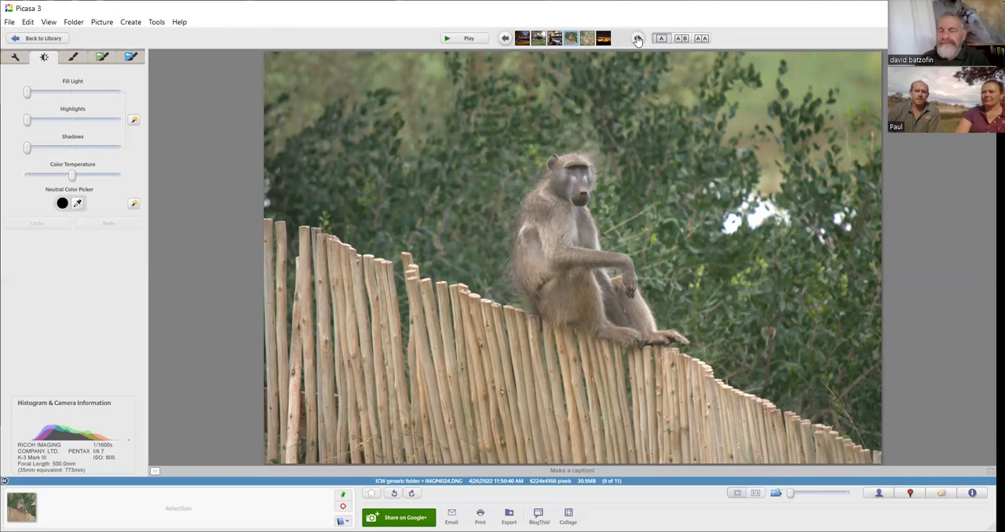
pyautogui.click(636, 38)
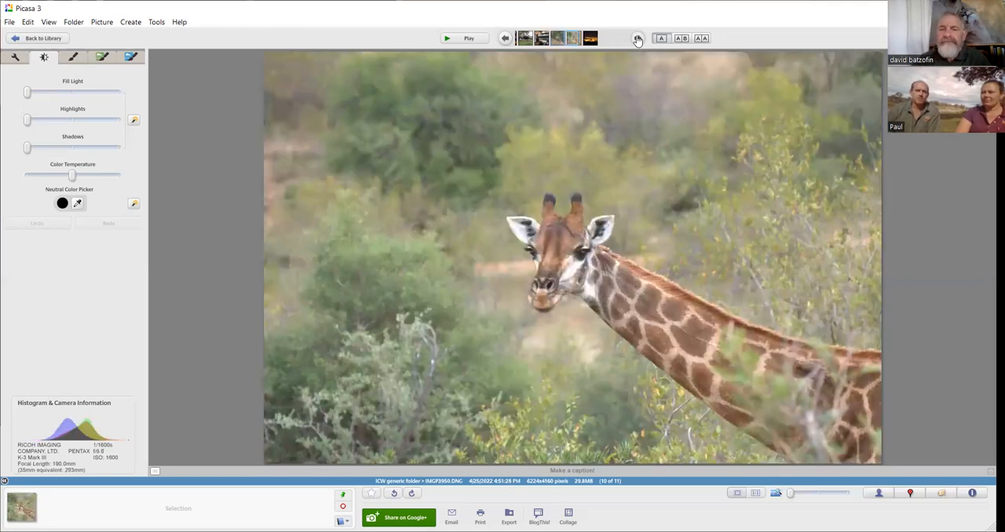